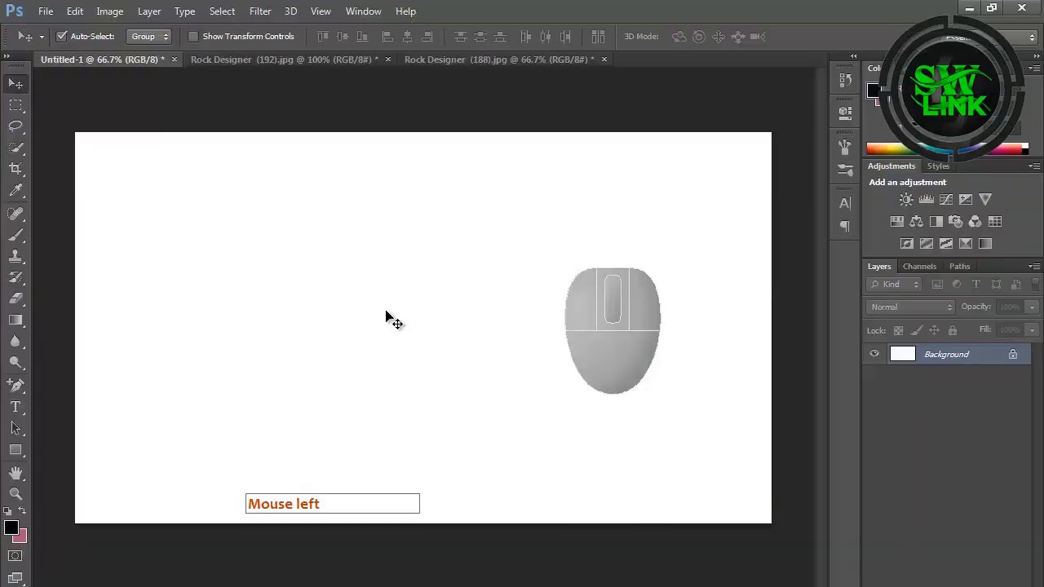
Clip the first photo and the copied second photo from Rock Designer (188) into TEXT.
{"action": "left_click_drag", "start_coordinate": [611, 330], "coordinate": [400, 408]}
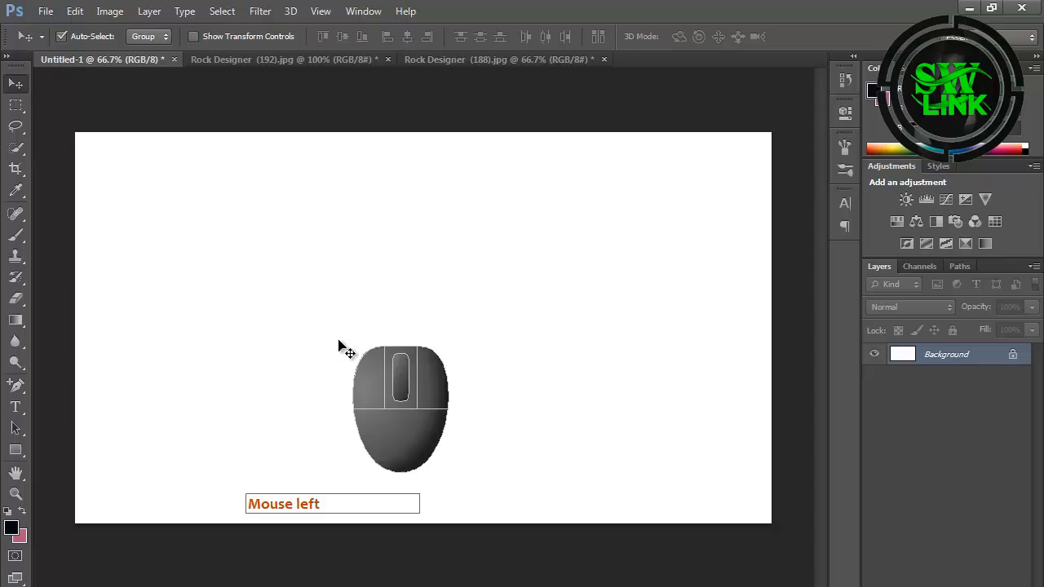
{"action": "left_click_drag", "start_coordinate": [399, 408], "coordinate": [57, 522]}
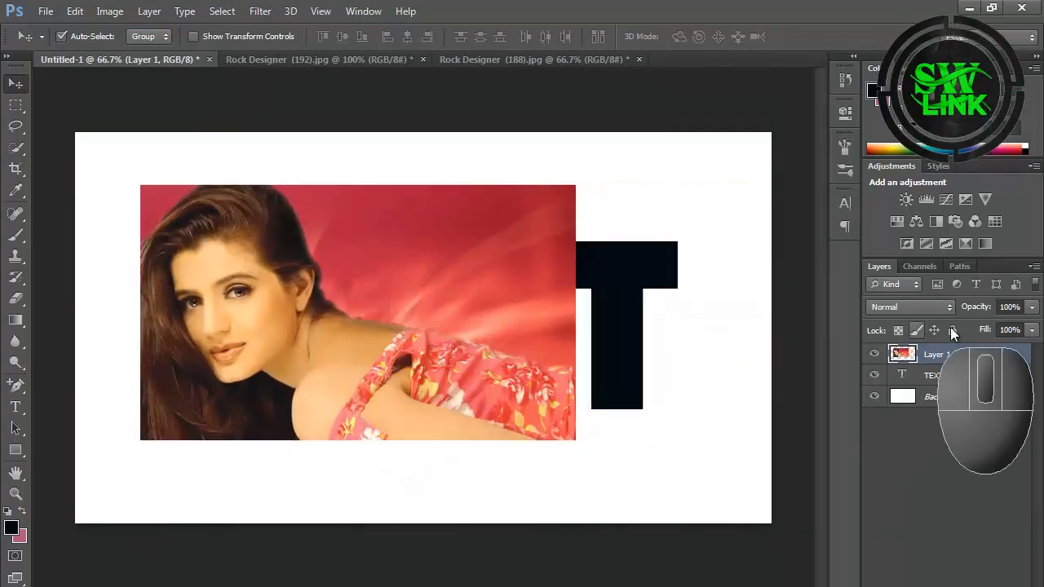
{"action": "right_click", "coordinate": [937, 353]}
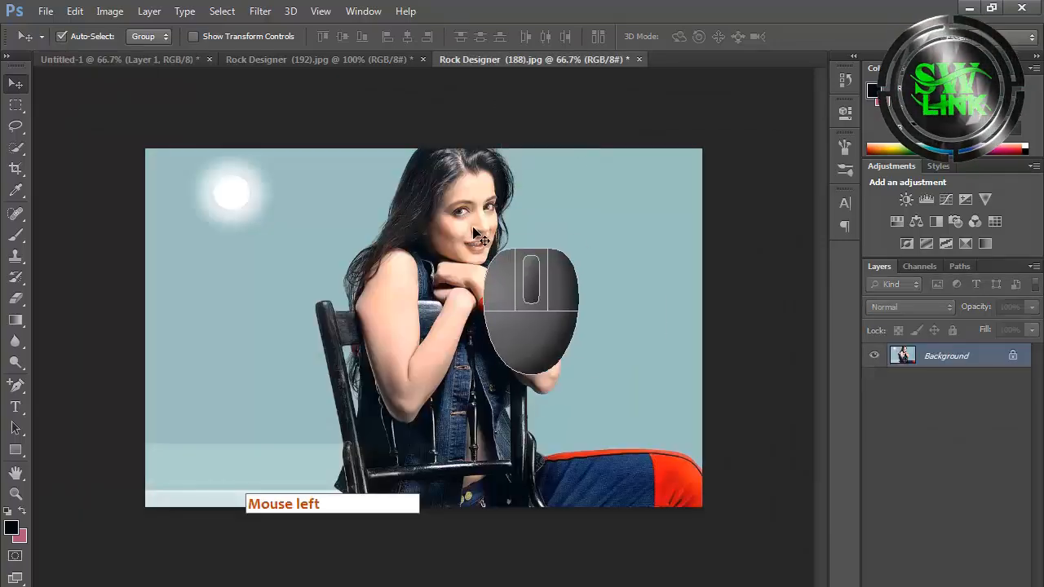
{"action": "left_click", "coordinate": [114, 59]}
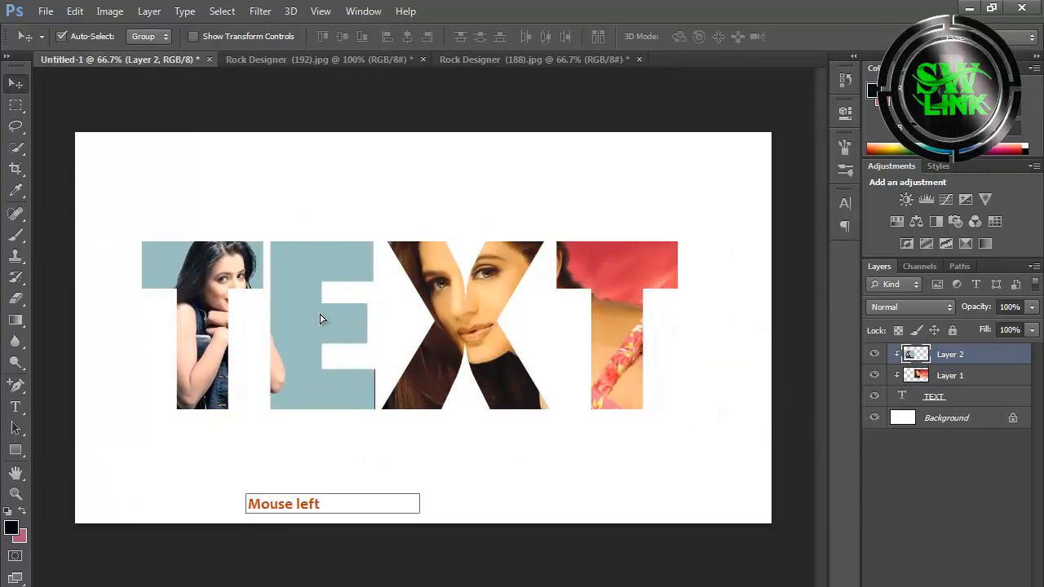
{"action": "left_click", "coordinate": [933, 396]}
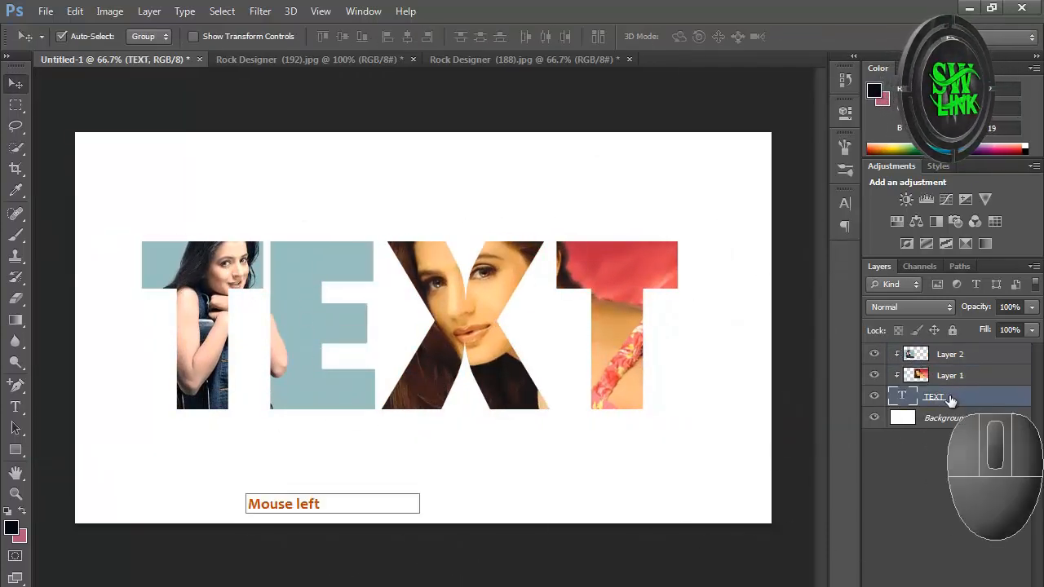
Add a black Stroke and a Drop Shadow to the TEXT layer via Layer Style.
{"action": "left_click", "coordinate": [950, 397]}
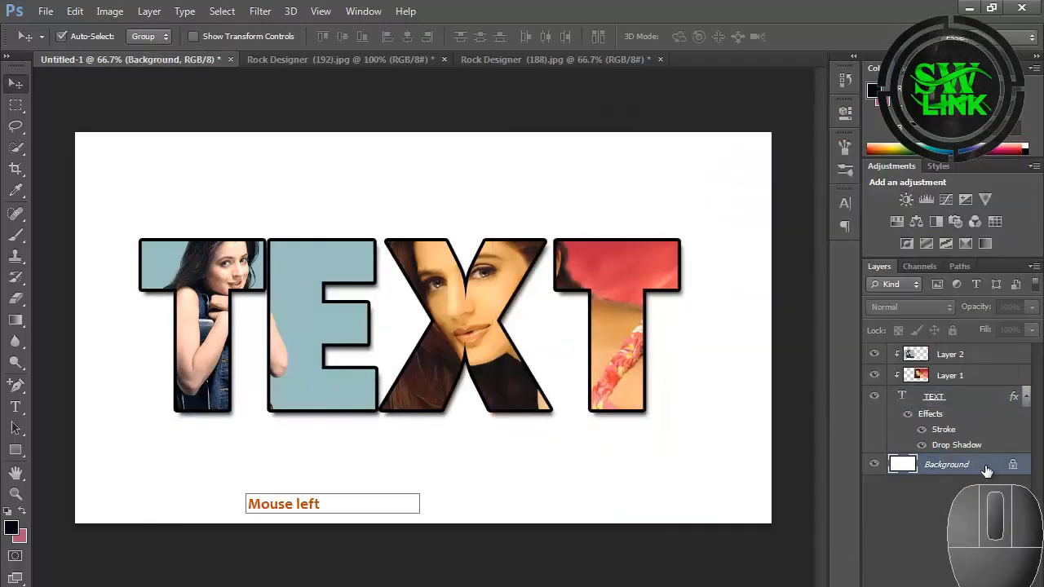
Unlock the Background layer and give it a grey Gradient Overlay.
{"action": "double_click", "coordinate": [946, 464]}
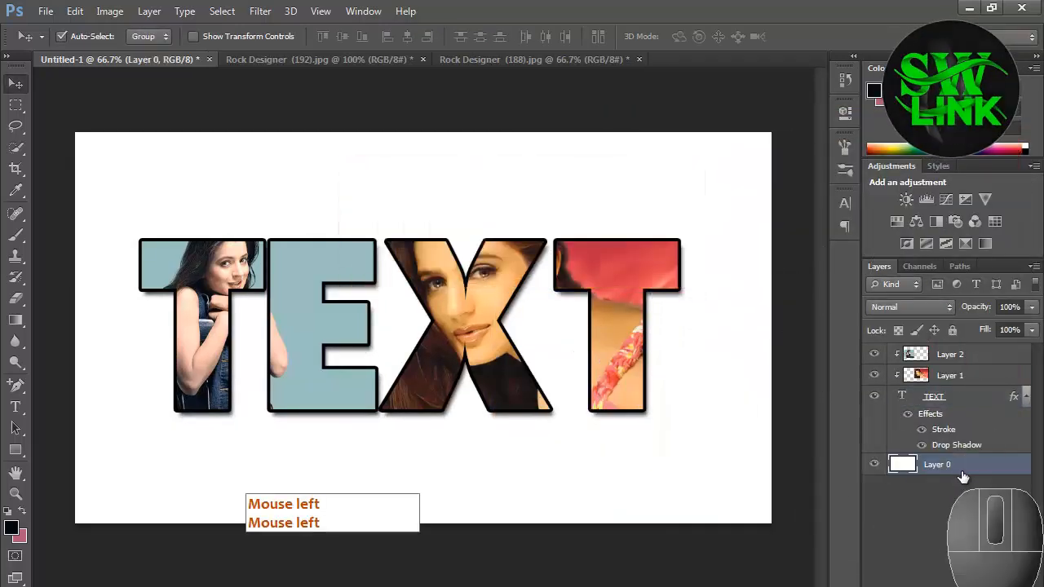
{"action": "double_click", "coordinate": [937, 464]}
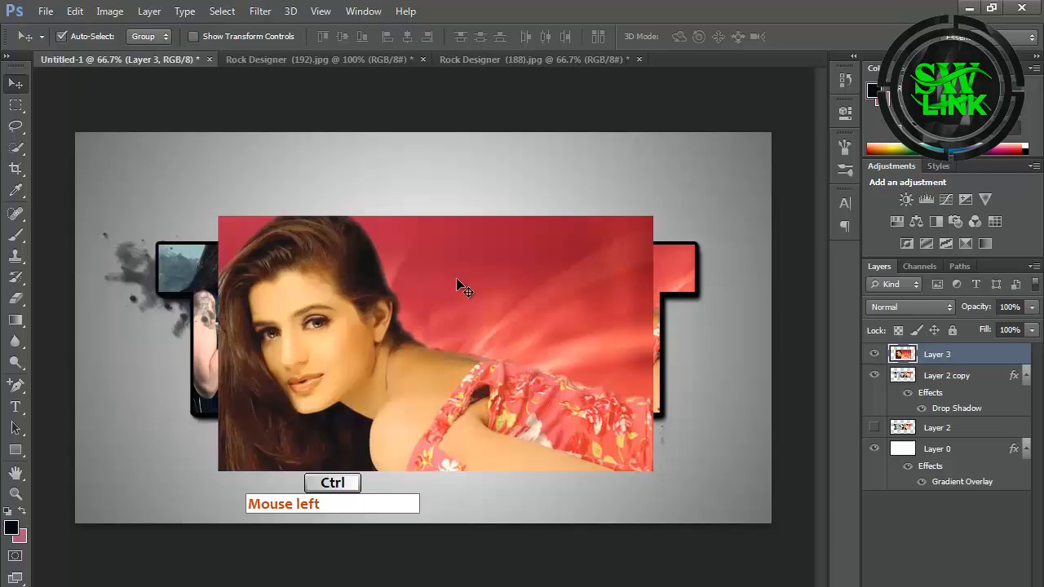
Move Layer 3 below Layer 2 copy and lower its opacity to about 23%.
{"action": "key", "text": "ctrl+t"}
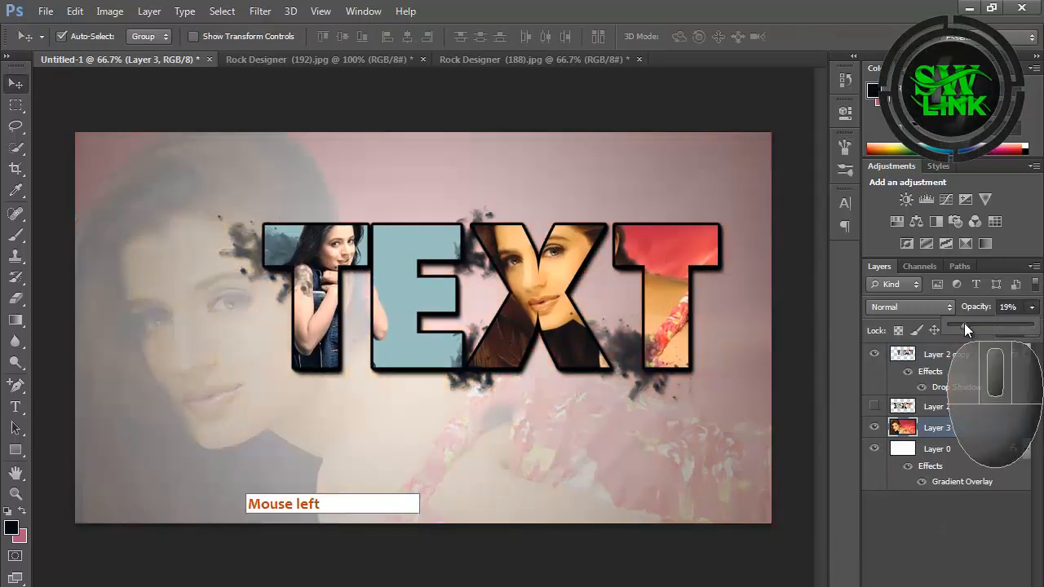
{"action": "left_click", "coordinate": [260, 10]}
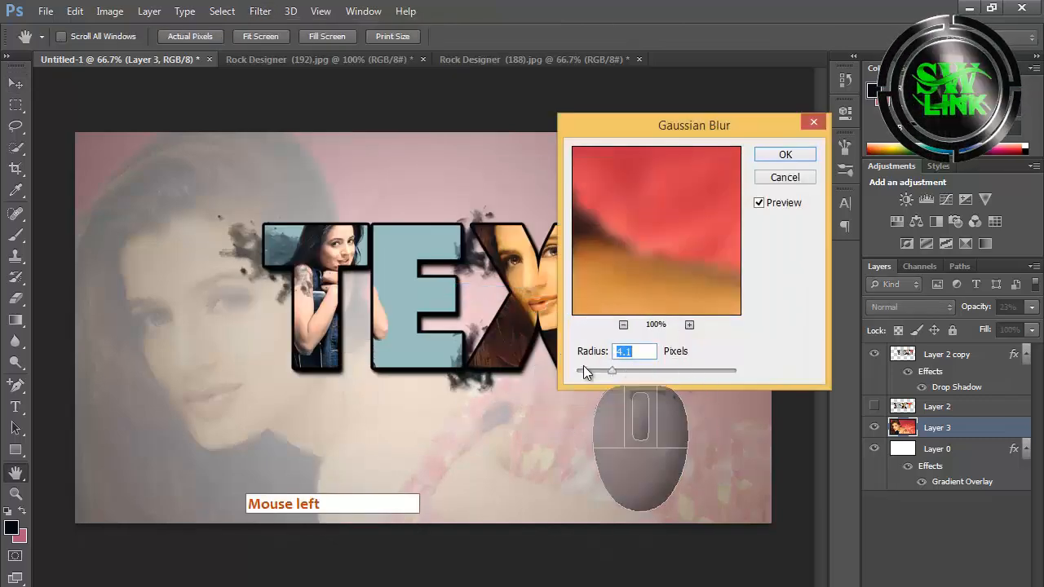
Apply a 4.3-pixel Gaussian Blur to the faint background photo.
{"action": "left_click_drag", "start_coordinate": [611, 371], "coordinate": [616, 371]}
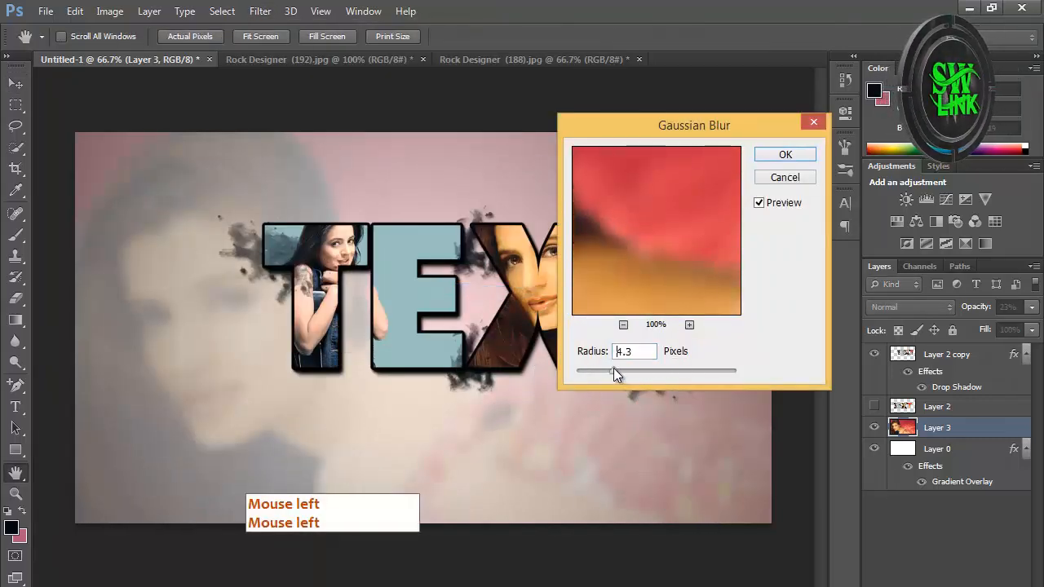
{"action": "left_click", "coordinate": [784, 154]}
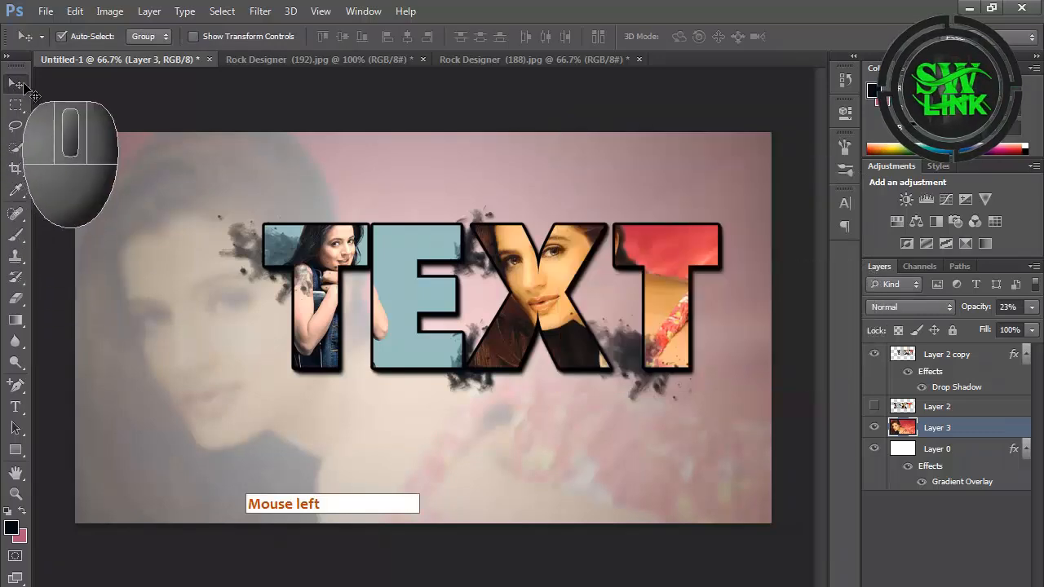